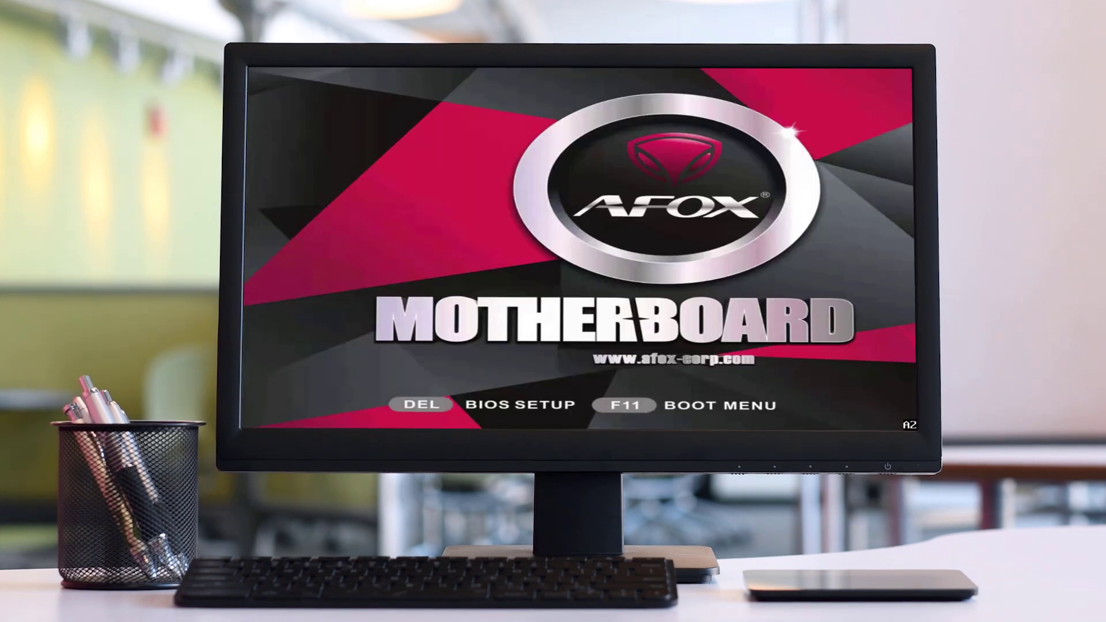
Enter BIOS setup with DEL, then browse the Main, Advanced and Security tabs
key("Delete")
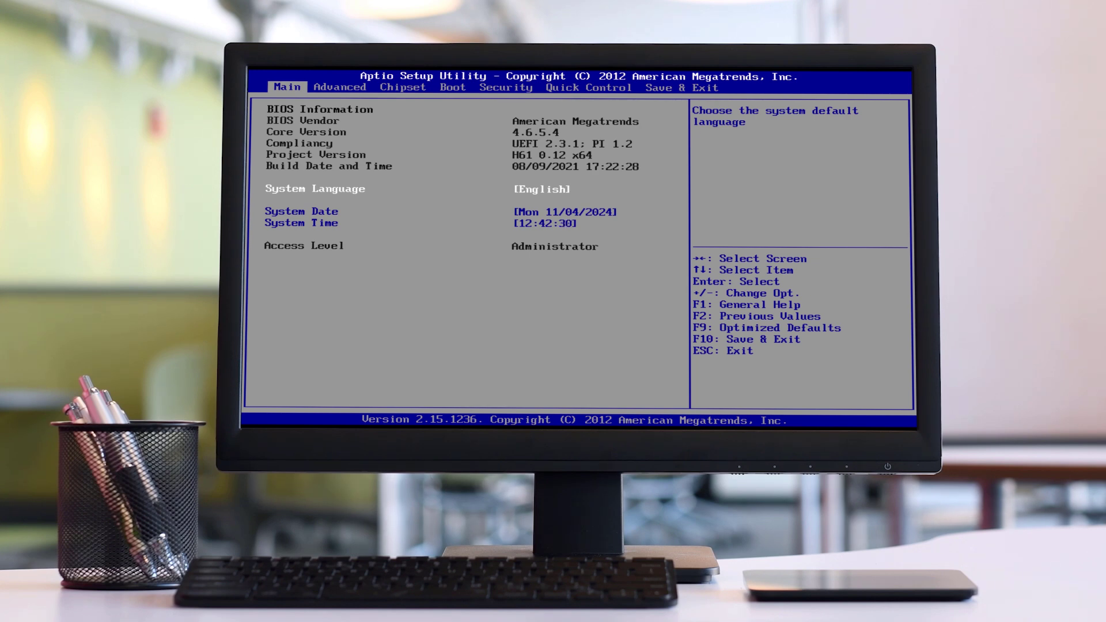
left_click(339, 87)
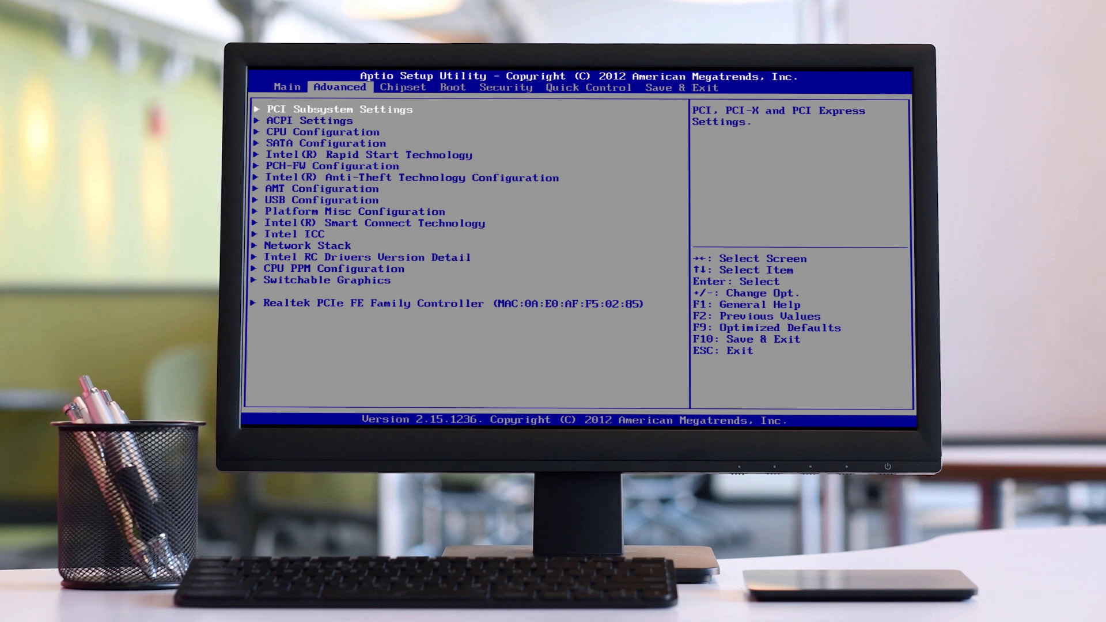
left_click(505, 87)
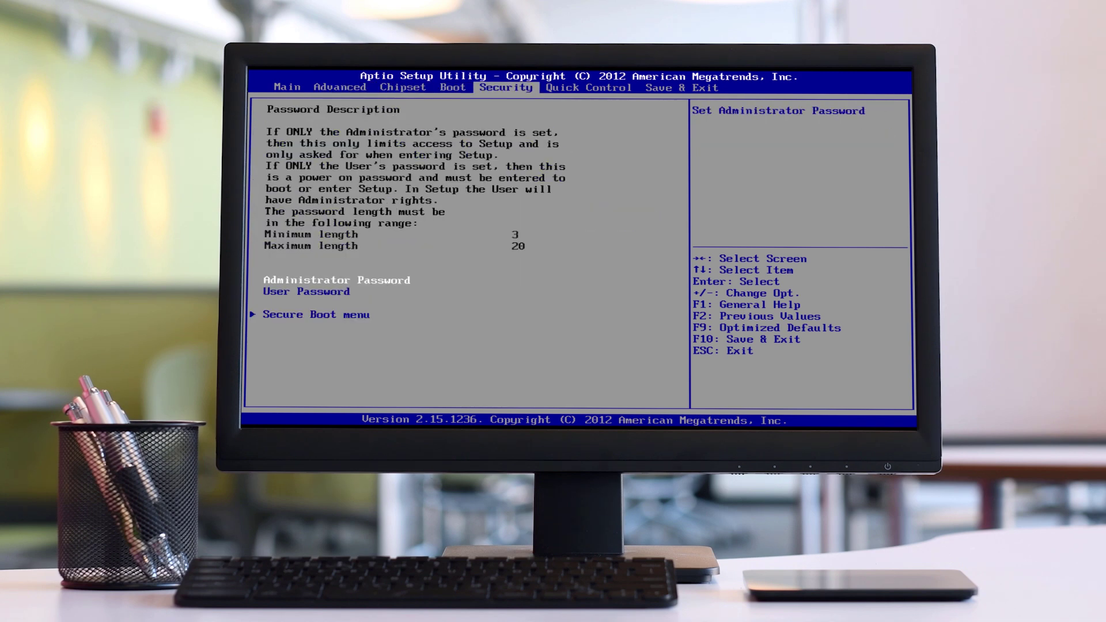